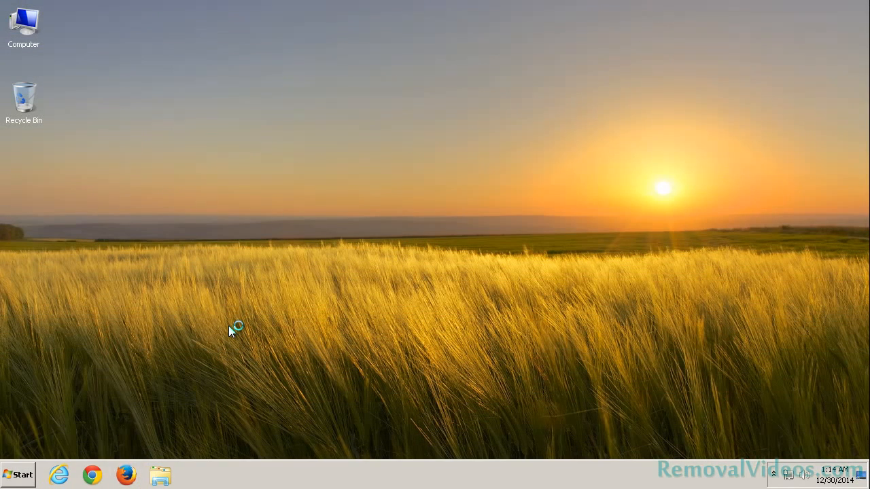
pyautogui.moveTo(231, 332)
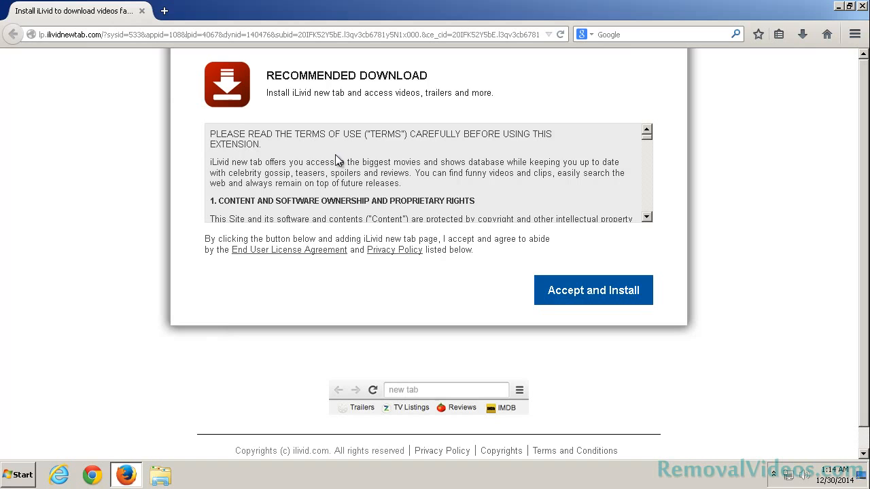
pyautogui.moveTo(810, 74)
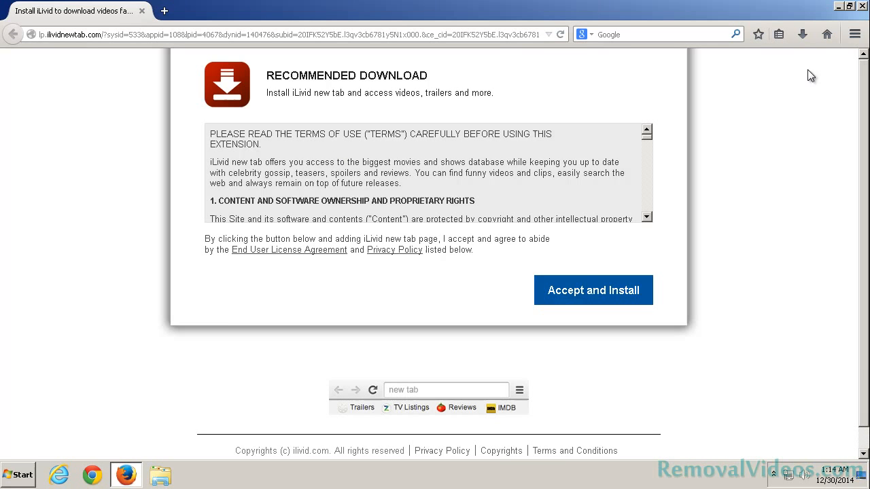
# Restore Firefox's home page from the iLivid address to the default Mozilla Firefox Start Page.
pyautogui.click(855, 34)
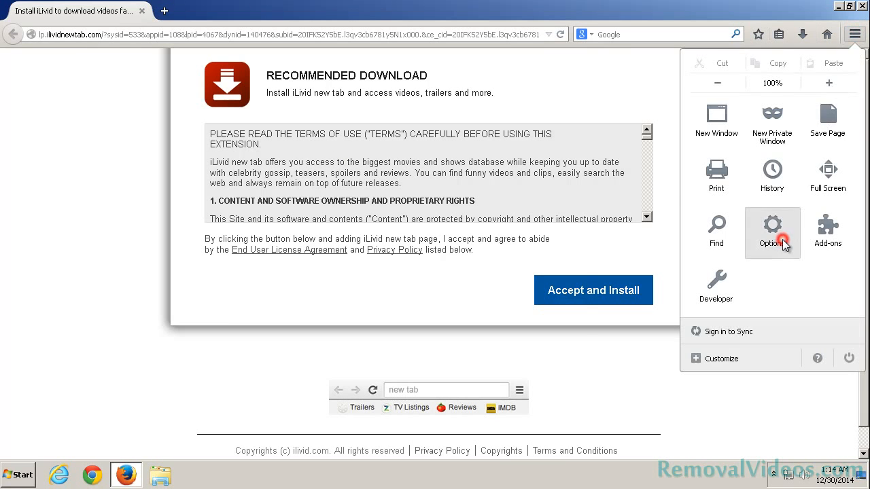
pyautogui.click(772, 231)
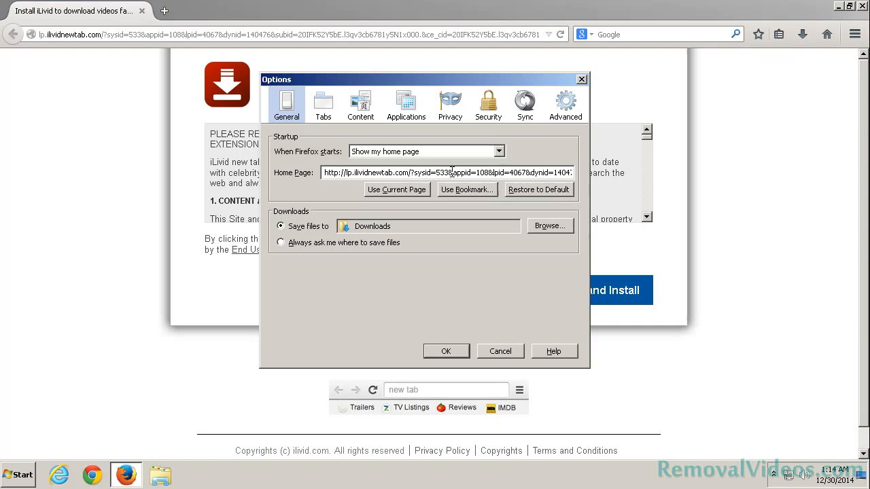
pyautogui.click(539, 189)
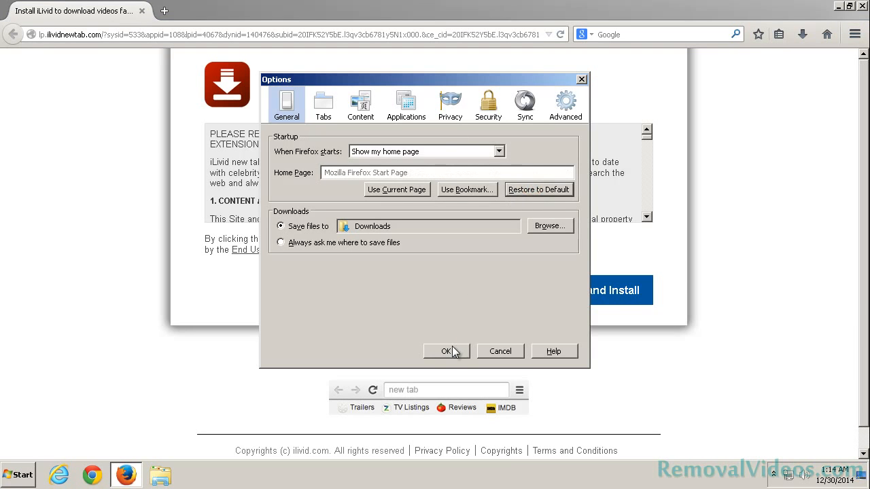
pyautogui.click(854, 34)
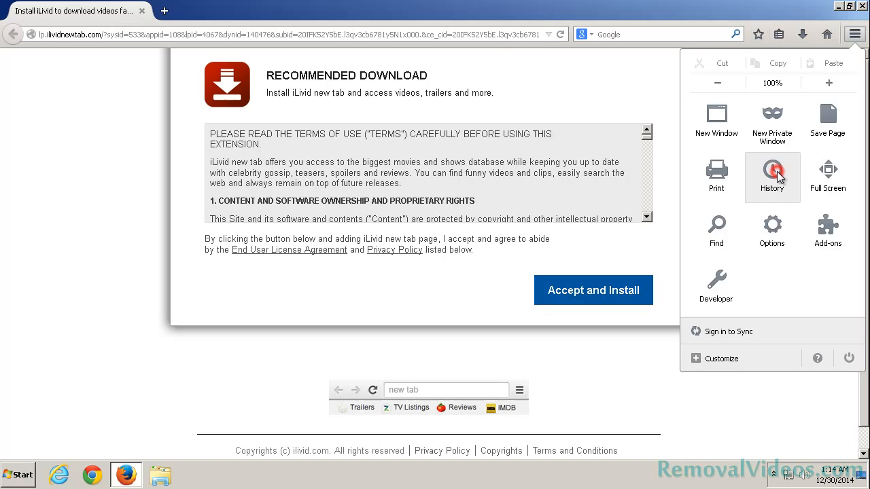
# Clear Firefox's history, cookies, cache and active logins for the time range Everything.
pyautogui.click(772, 177)
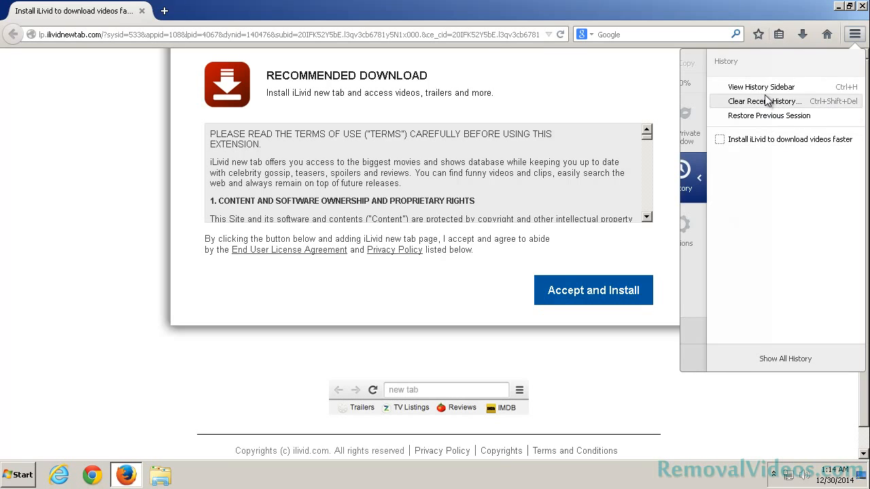
pyautogui.click(760, 100)
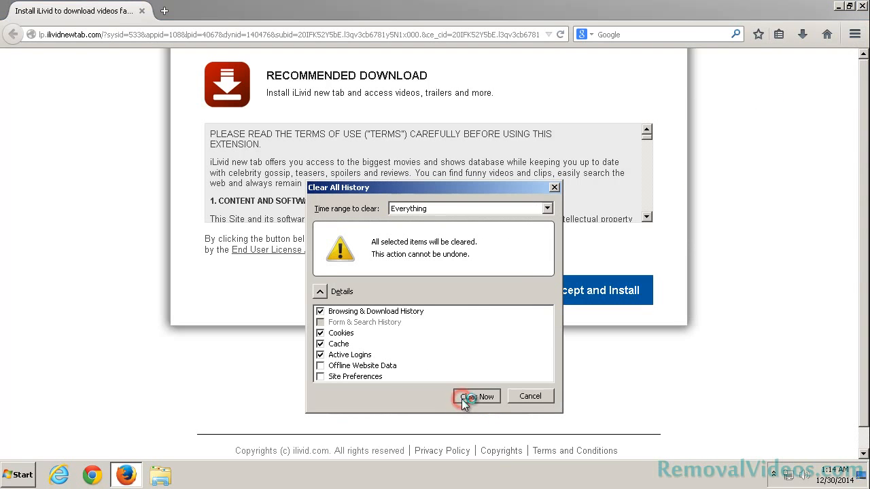
pyautogui.click(475, 397)
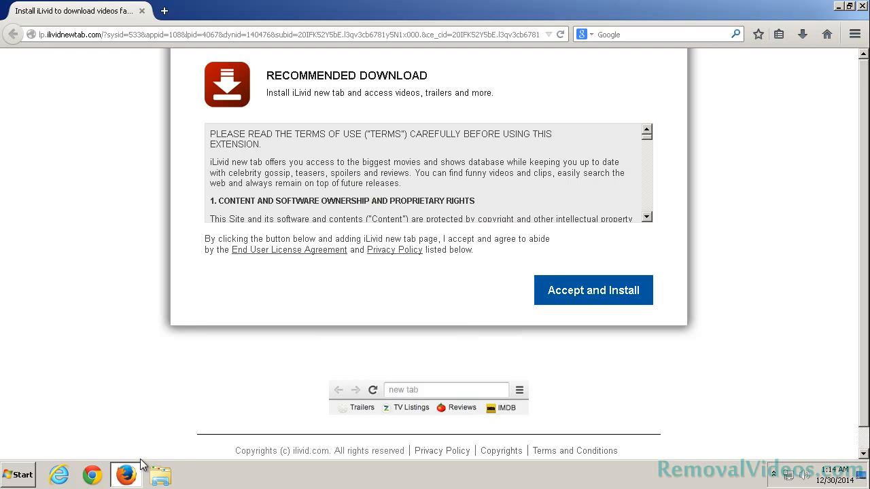
pyautogui.click(125, 473)
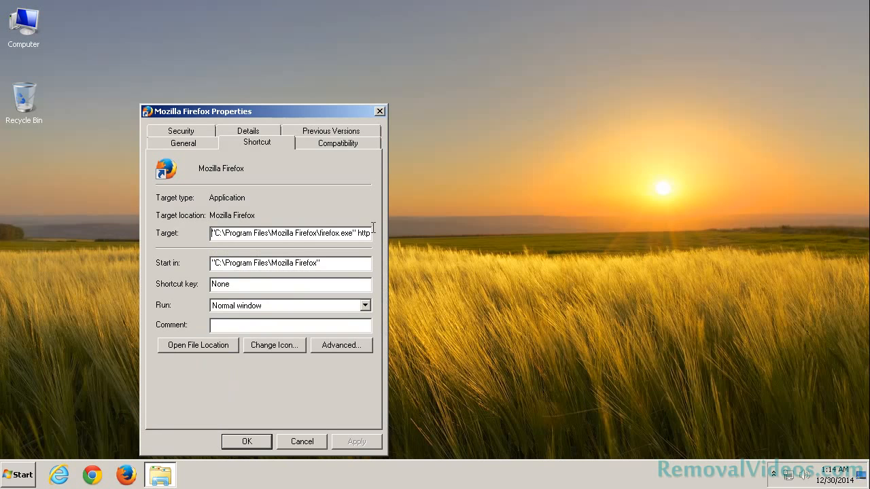
# Trim the Firefox shortcut target to end at firefox.exe, confirm, and launch Google Chrome.
pyautogui.tripleClick(291, 234)
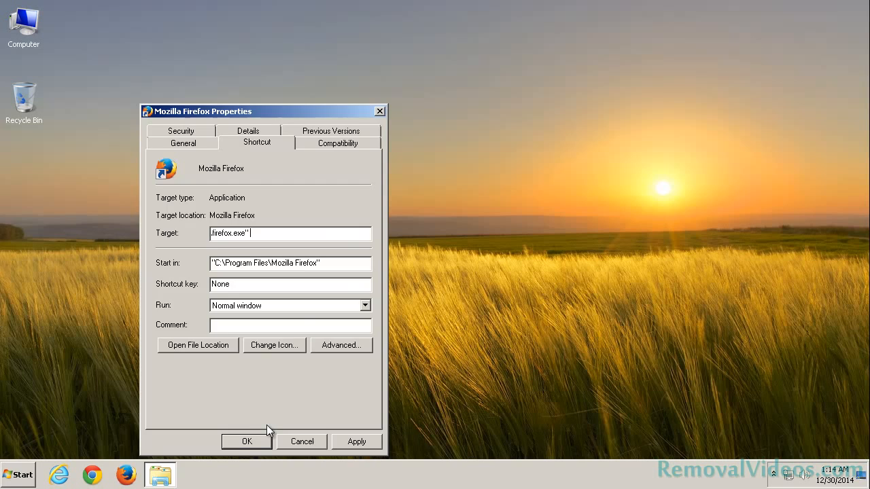
pyautogui.click(246, 442)
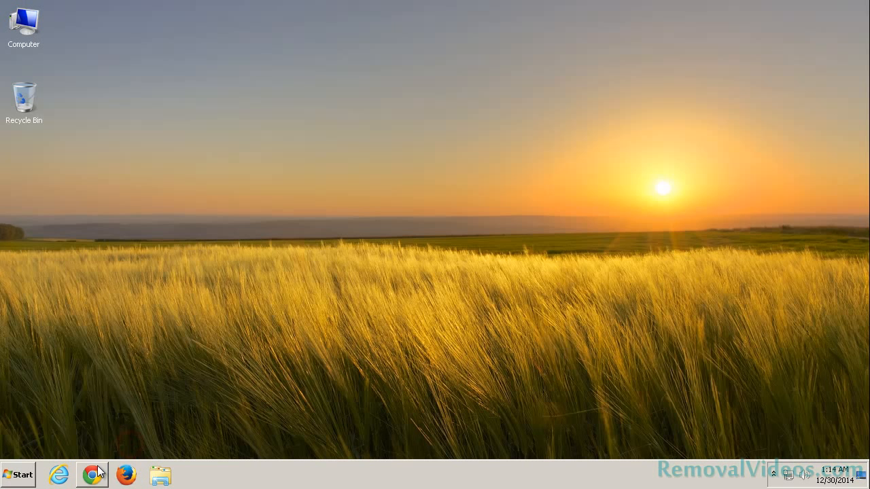
pyautogui.click(92, 474)
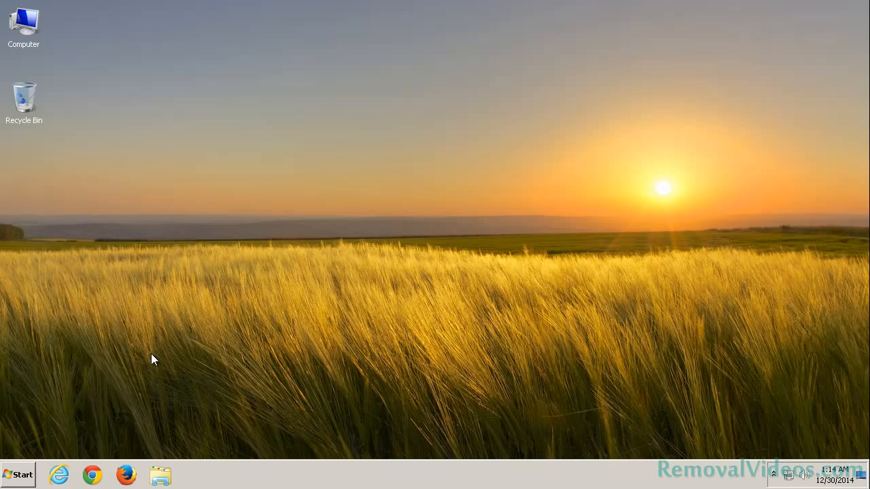
pyautogui.click(92, 475)
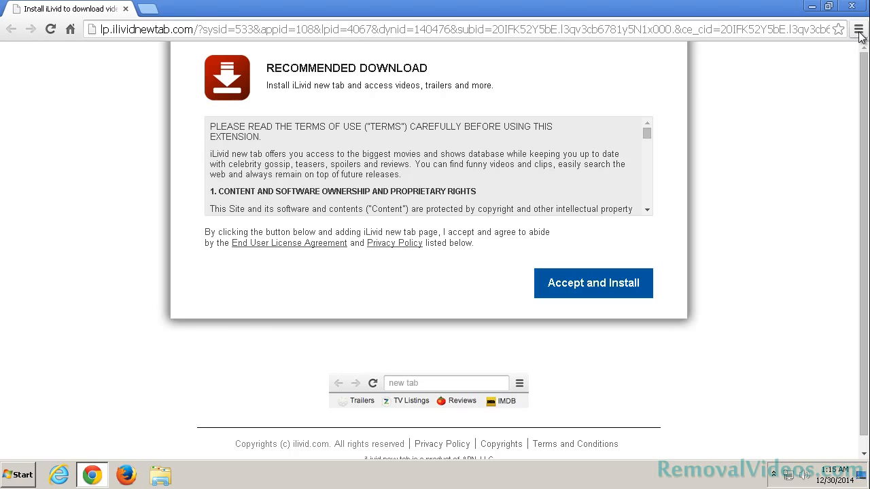
# Reach Chrome's Settings and review the pages opened at startup.
pyautogui.click(859, 30)
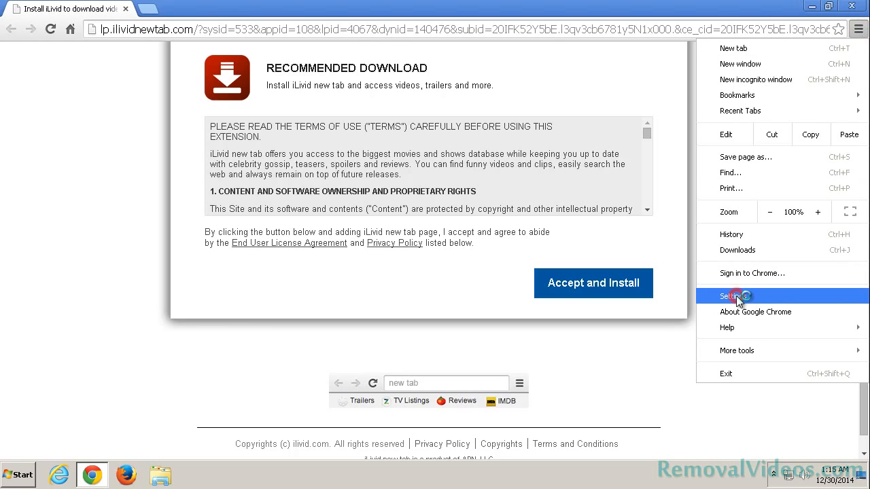
pyautogui.click(732, 296)
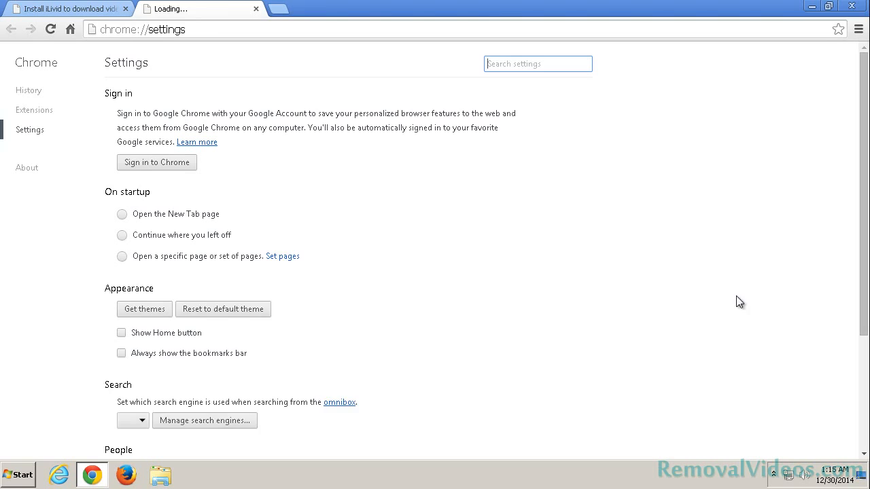
pyautogui.click(283, 256)
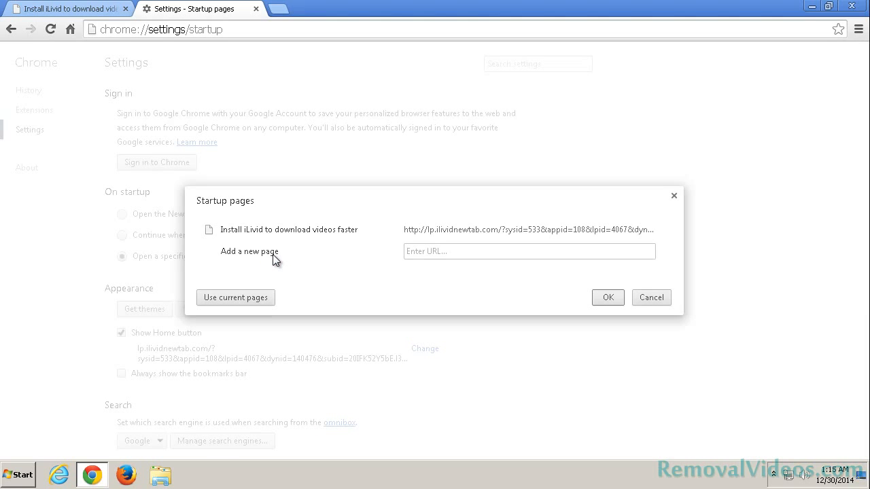
pyautogui.moveTo(664, 230)
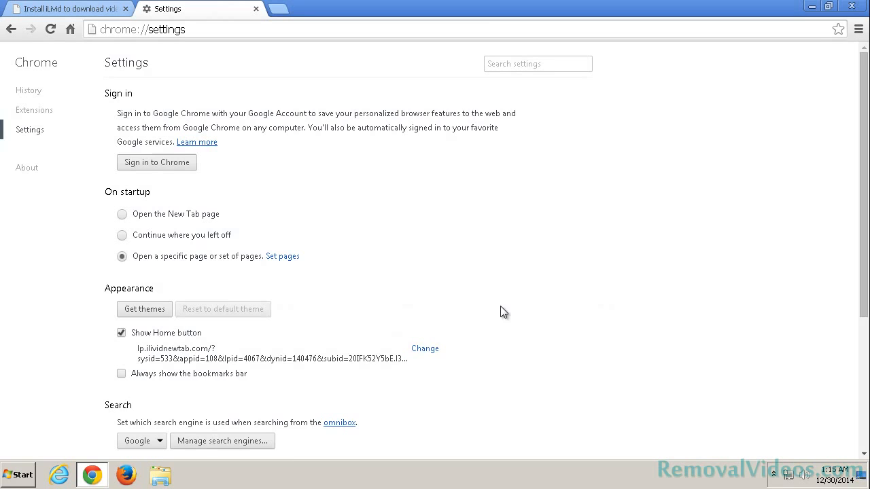
# Clear the iLivid home page address and hide the Home button.
pyautogui.click(424, 348)
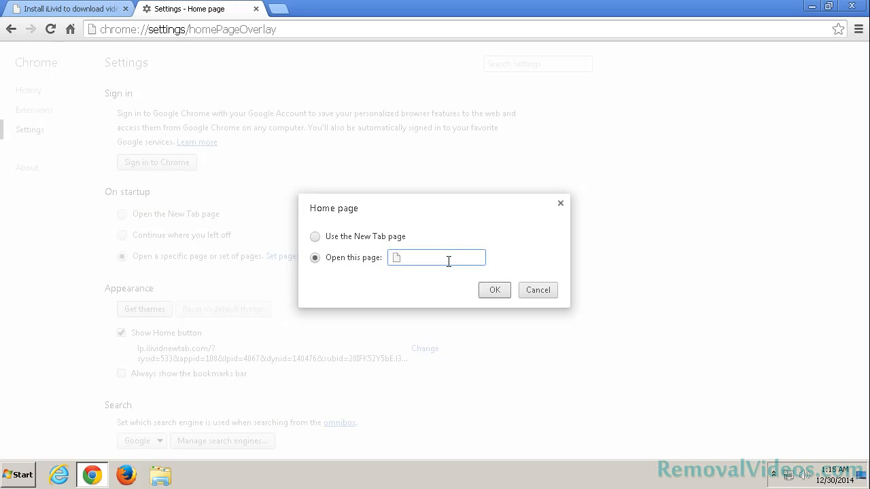
pyautogui.click(495, 291)
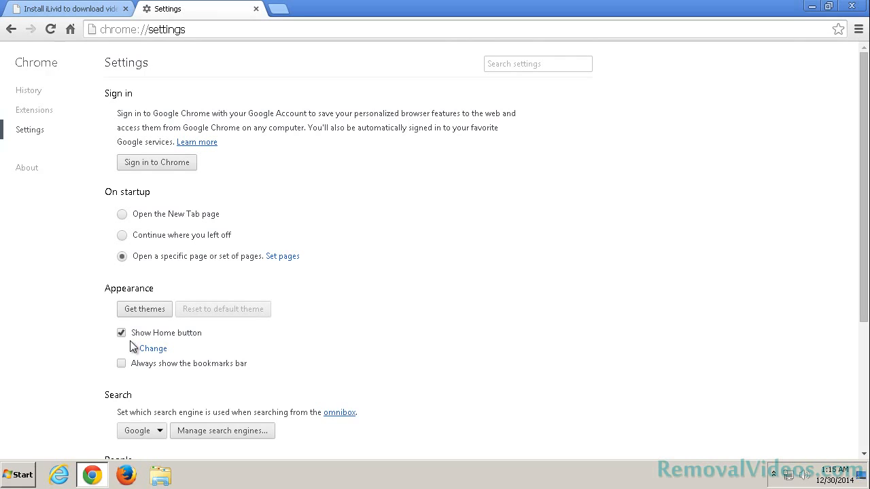
pyautogui.click(121, 334)
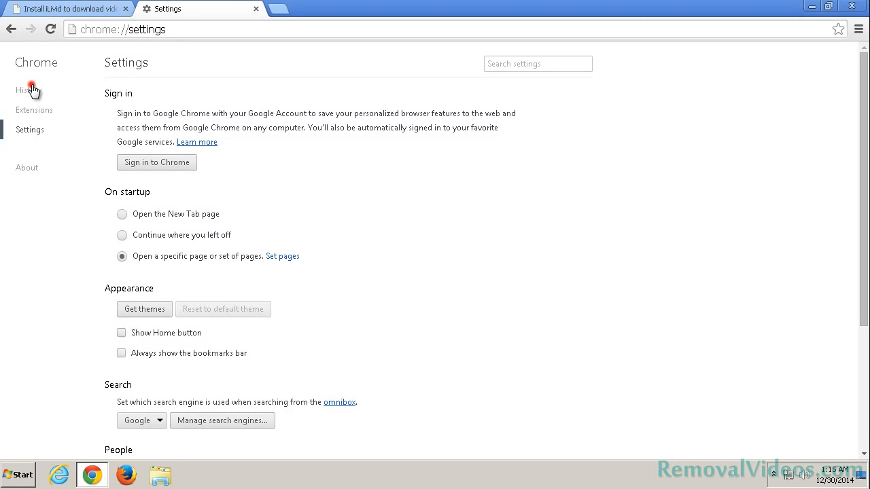
# Clear Chrome's browsing data, history, cookies and cache from the beginning of time.
pyautogui.click(28, 90)
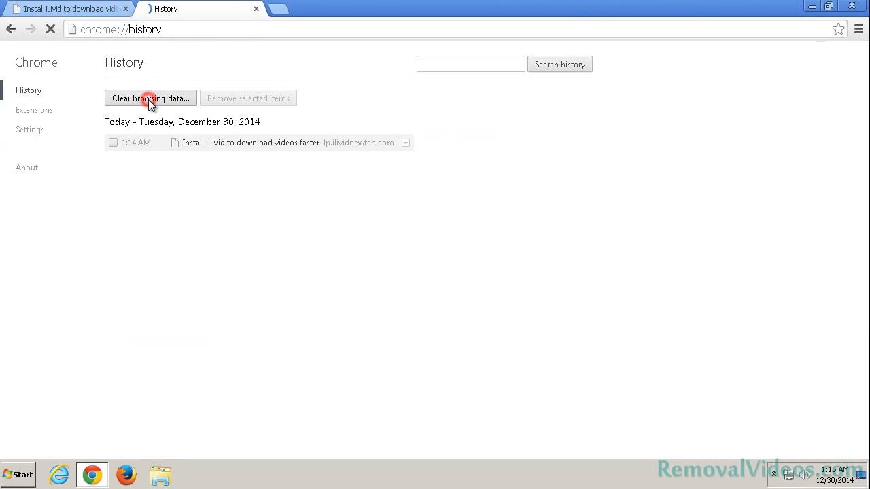
pyautogui.click(149, 98)
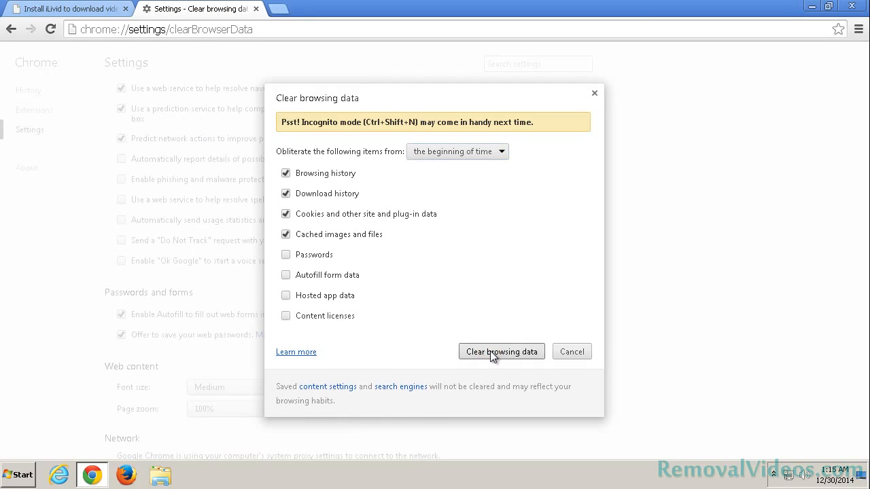
pyautogui.click(502, 350)
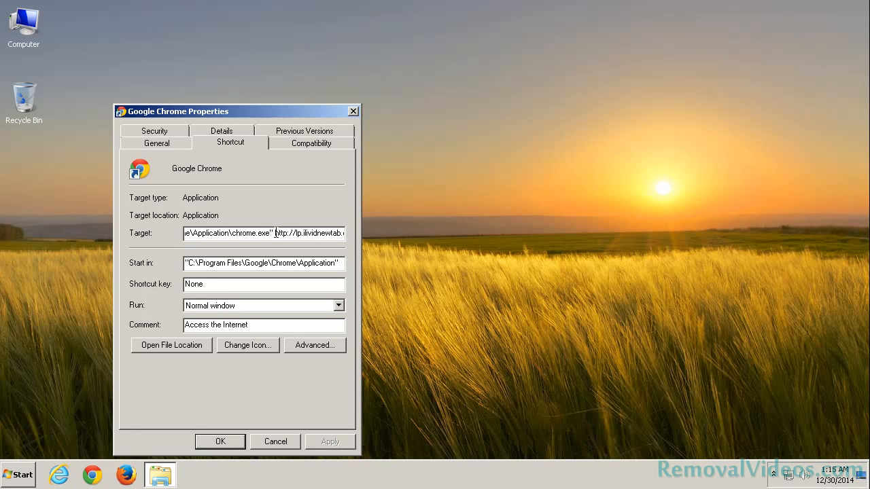
# Remove the iLivid URL from the Chrome shortcut target, verify a plain New Tab opens, then close Chrome.
pyautogui.tripleClick(264, 234)
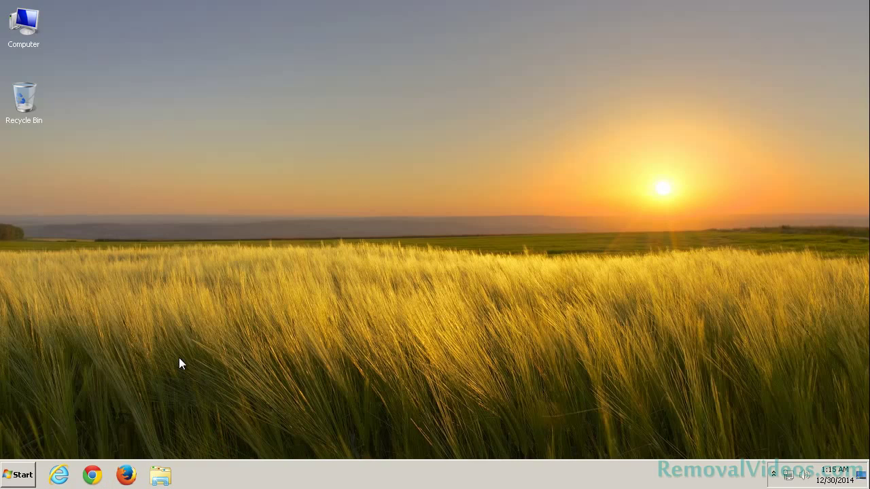
pyautogui.click(93, 475)
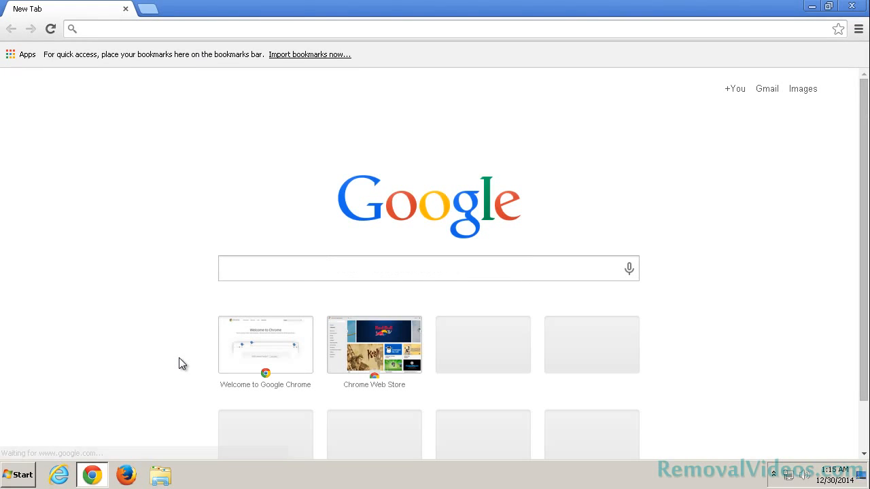
pyautogui.rightClick(92, 475)
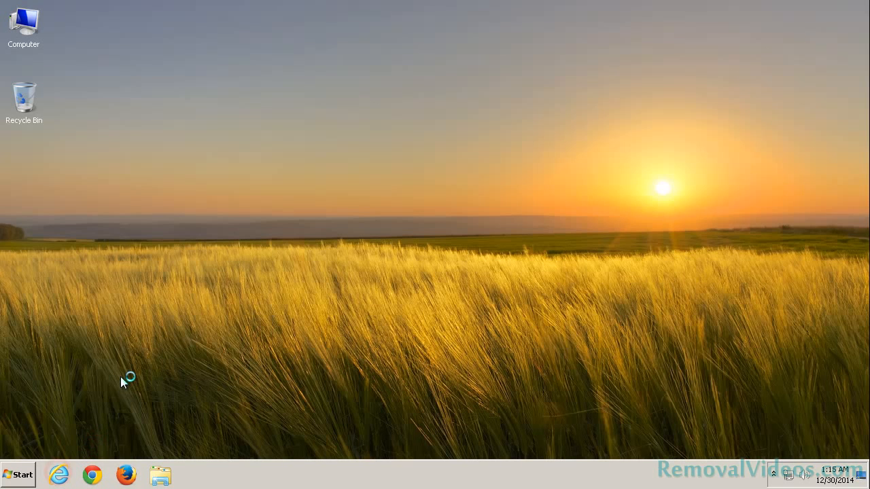
# Set Internet Explorer's home page to bing.com and start deleting its browsing history.
pyautogui.click(57, 475)
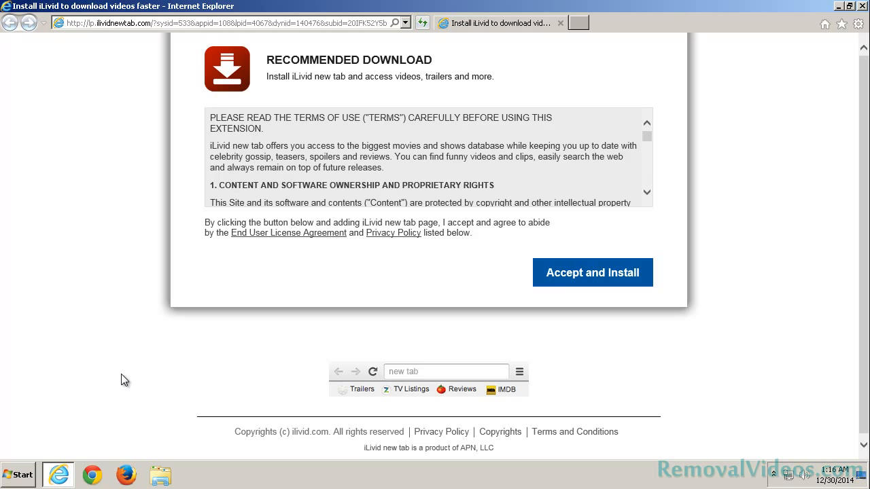
pyautogui.moveTo(859, 25)
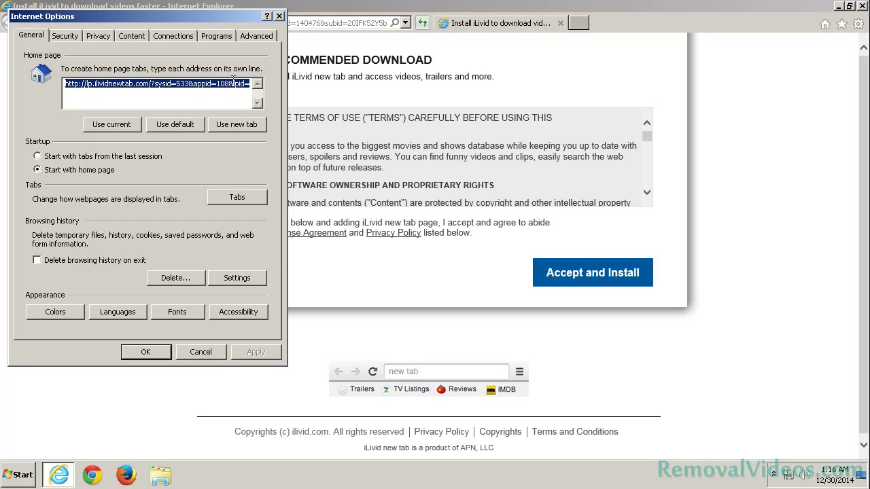
pyautogui.write('bing')
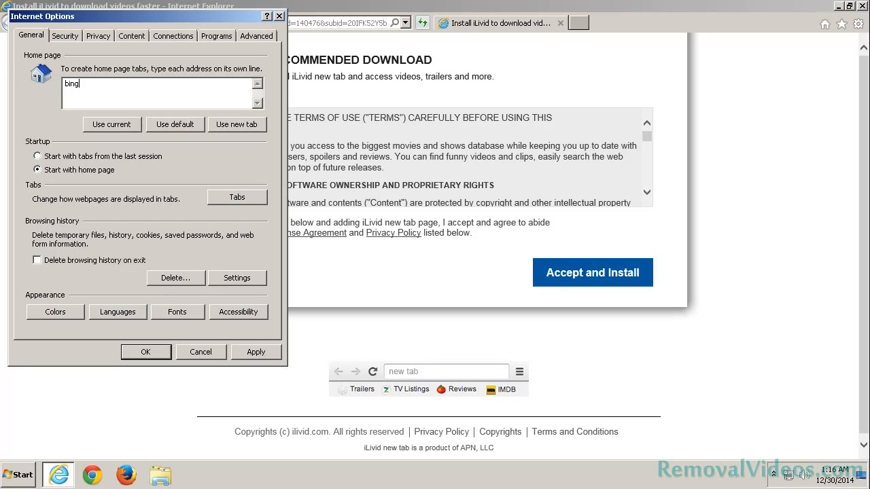
pyautogui.write('.com/')
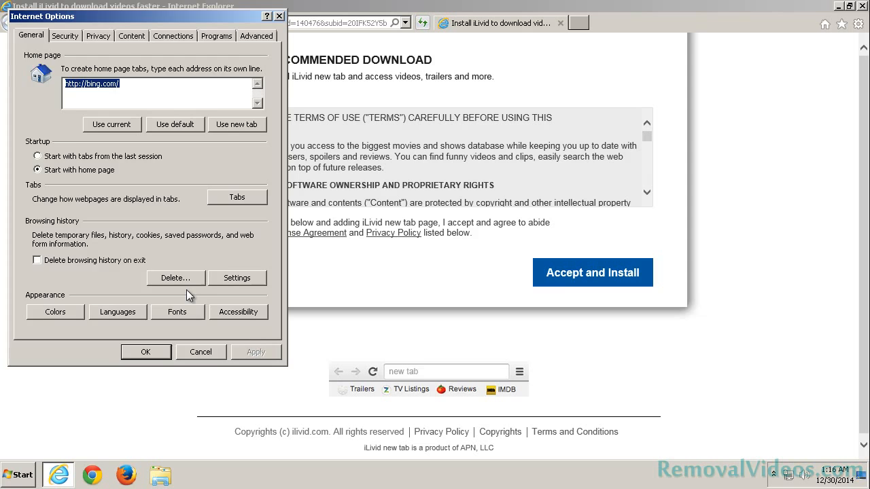
pyautogui.click(145, 351)
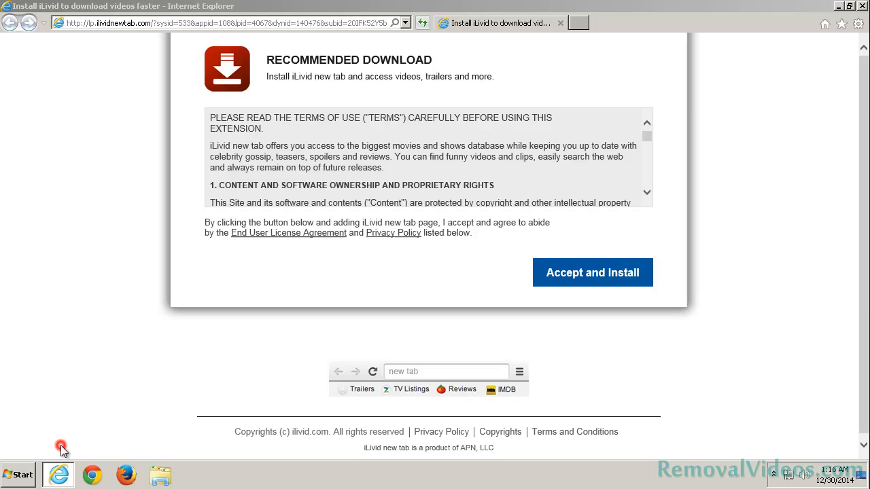
# Strip the lp.ilividnewtab.com URL from the IE shortcut target and relaunch to confirm bing.com loads.
pyautogui.rightClick(60, 474)
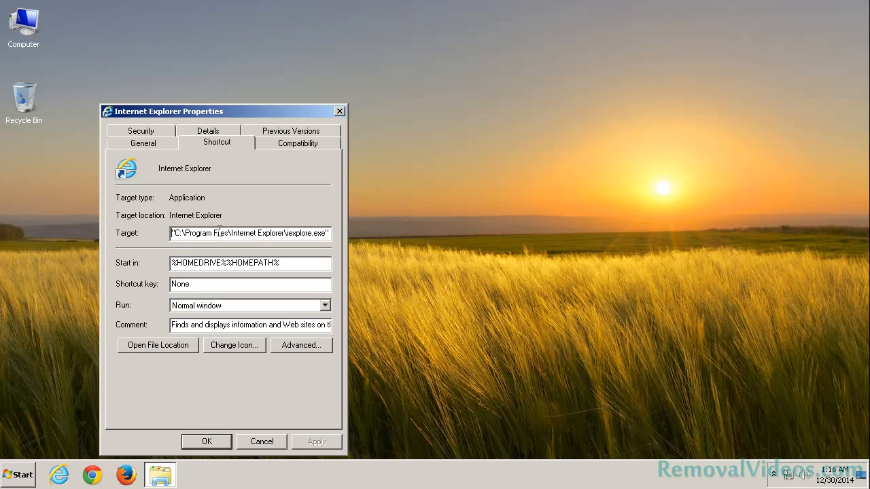
pyautogui.write('http://lp.ilividnewtab.com/?sysid=')
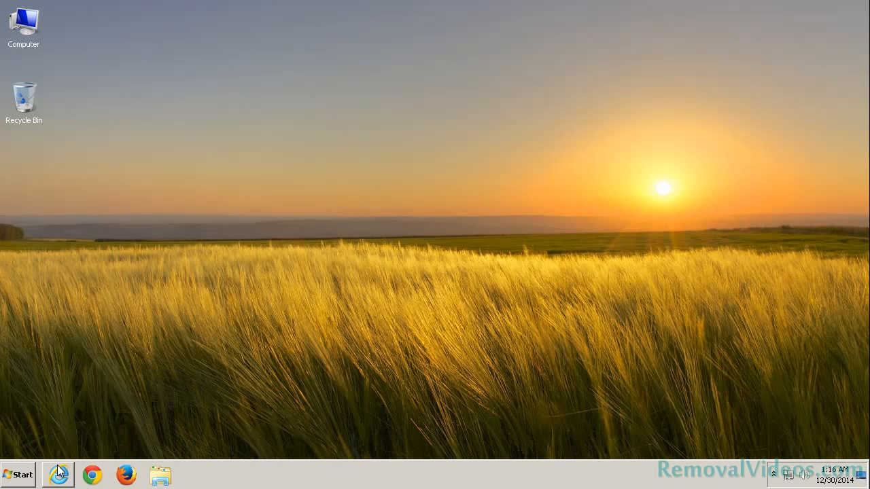
pyautogui.click(57, 473)
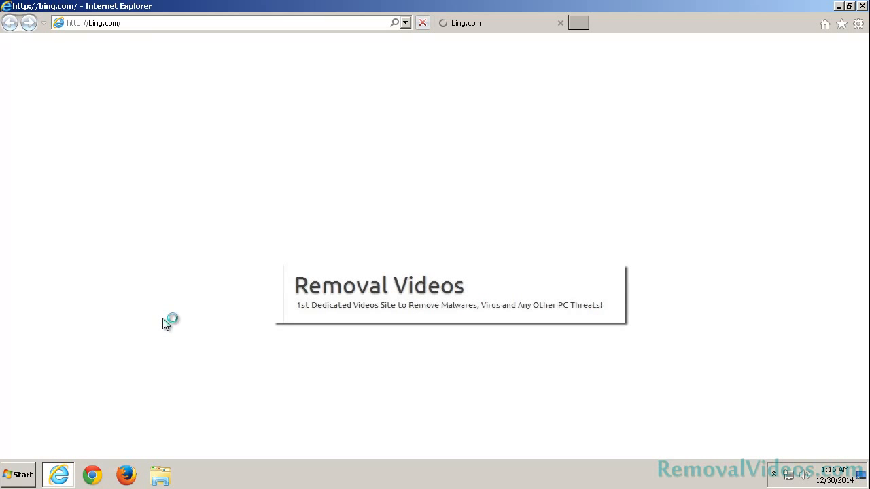